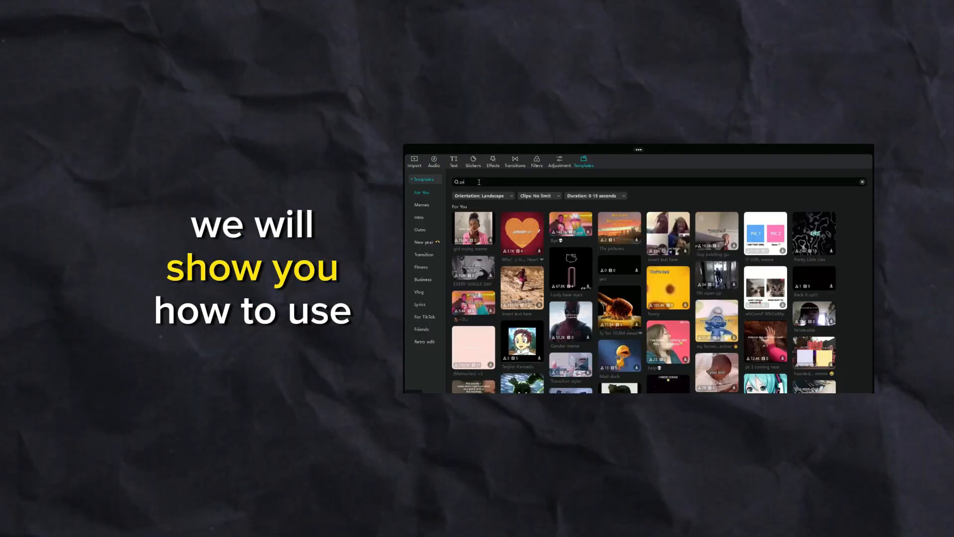
Search the template library for 'gaming intro for youtube' and browse the results
{"action": "type", "text": "gaming intro"}
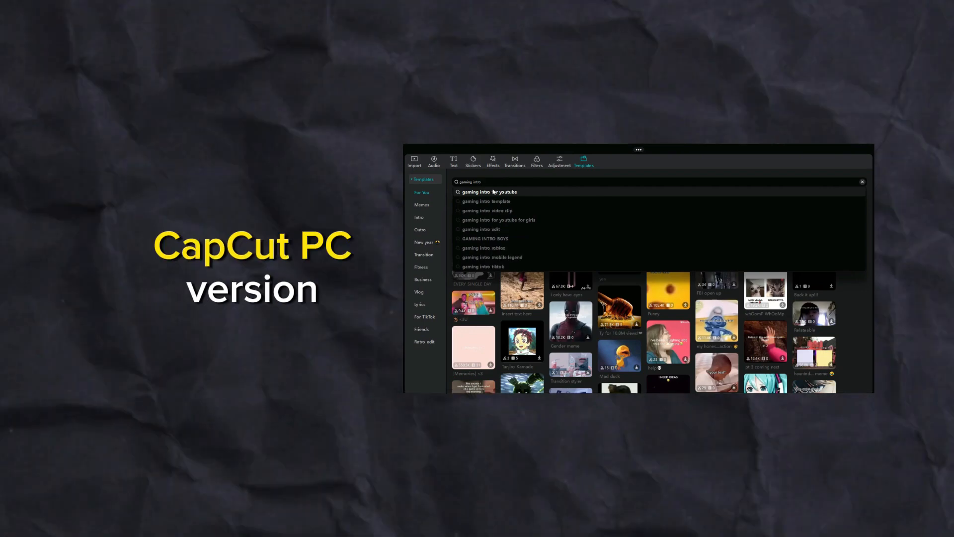
{"action": "left_click", "coordinate": [498, 192]}
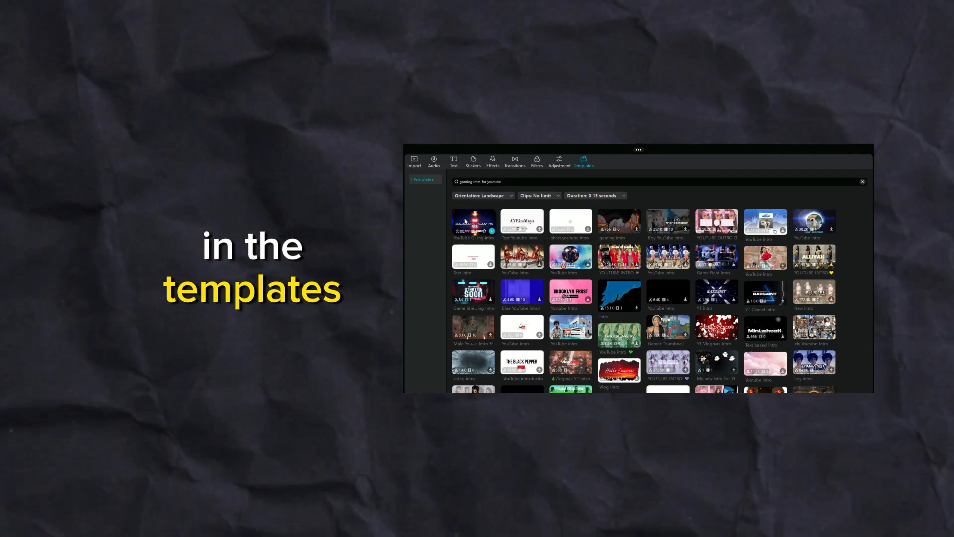
{"action": "scroll", "scroll_direction": "down", "scroll_amount": 3}
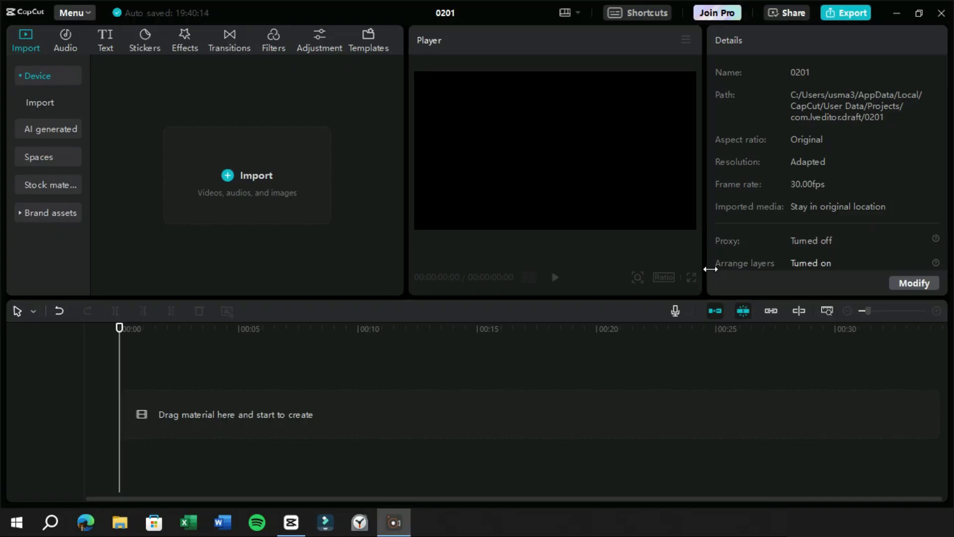
{"action": "mouse_move", "coordinate": [531, 258]}
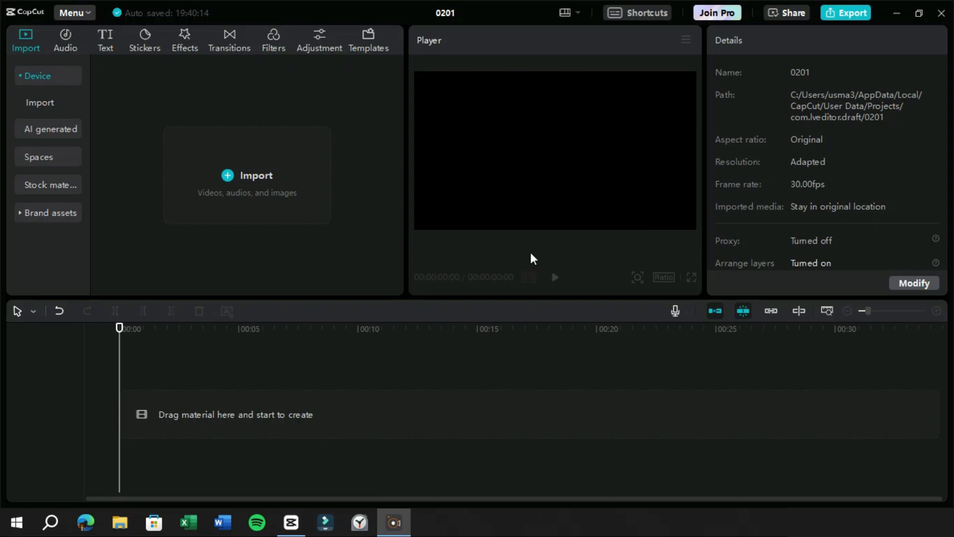
{"action": "mouse_move", "coordinate": [438, 250]}
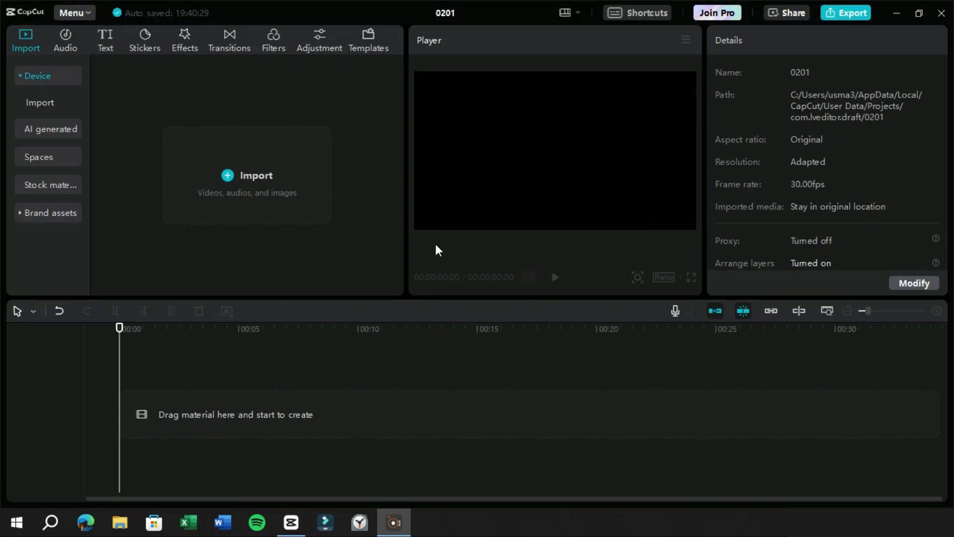
Detach the Templates library into a floating panel with Restore, Full screen and Minimize options
{"action": "left_click", "coordinate": [368, 40]}
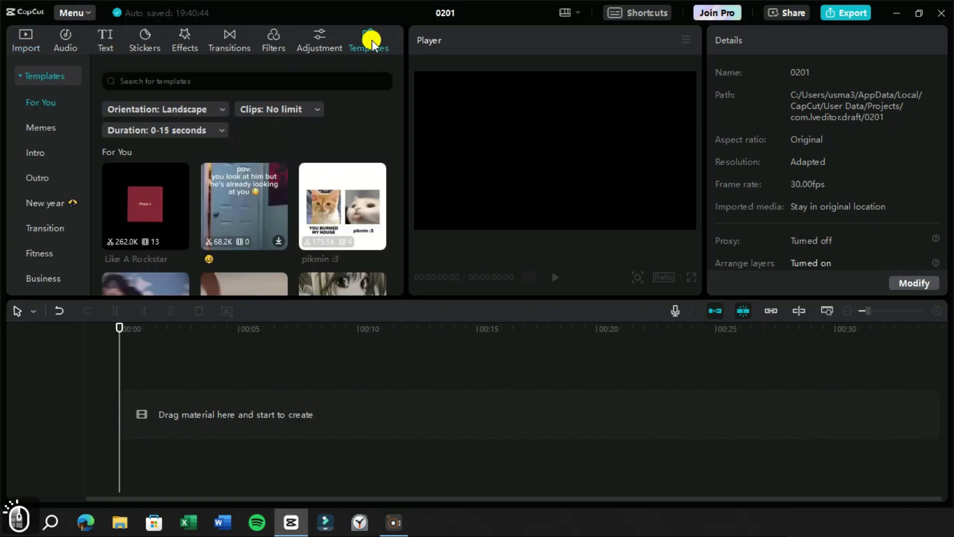
{"action": "mouse_move", "coordinate": [400, 101]}
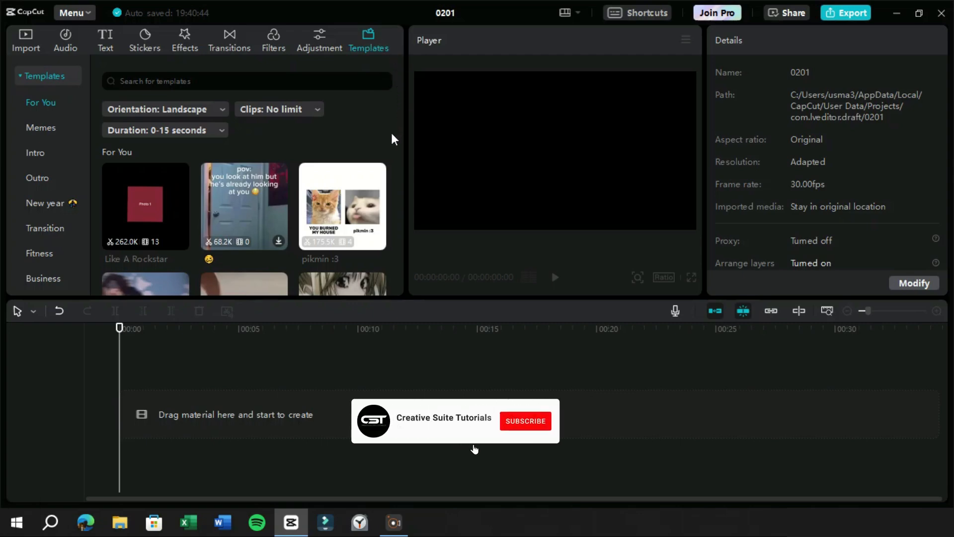
{"action": "left_click", "coordinate": [524, 420]}
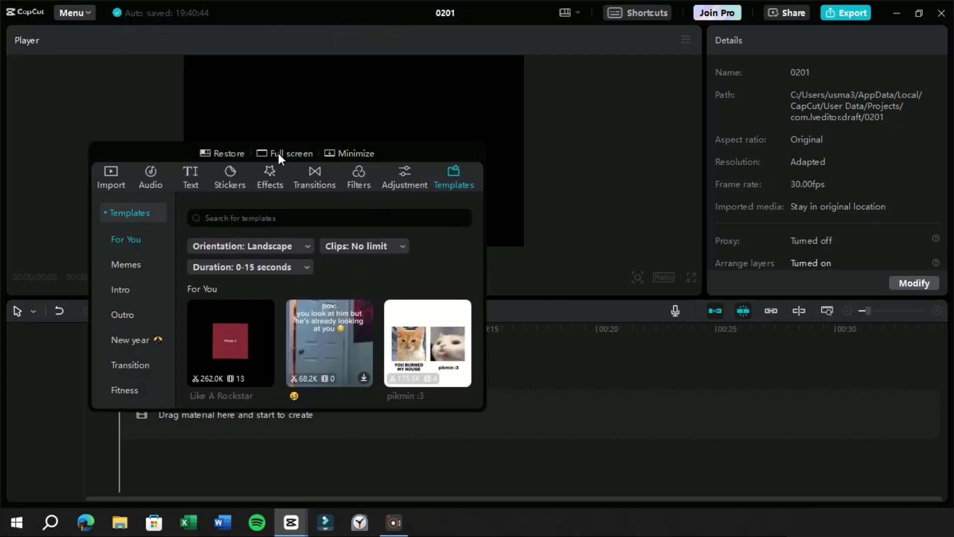
Expand the panel to full screen and keep the Orientation filter on Landscape
{"action": "left_click", "coordinate": [291, 153]}
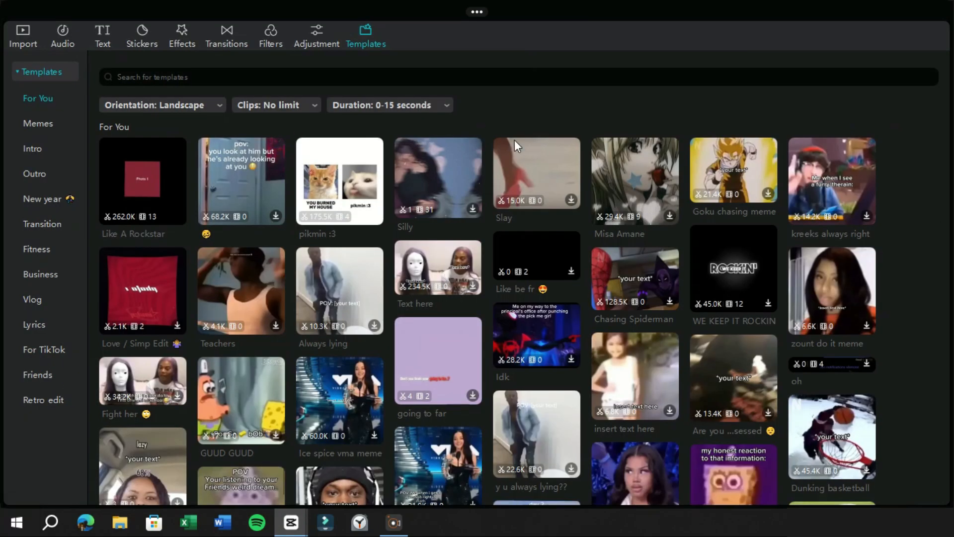
{"action": "mouse_move", "coordinate": [366, 41]}
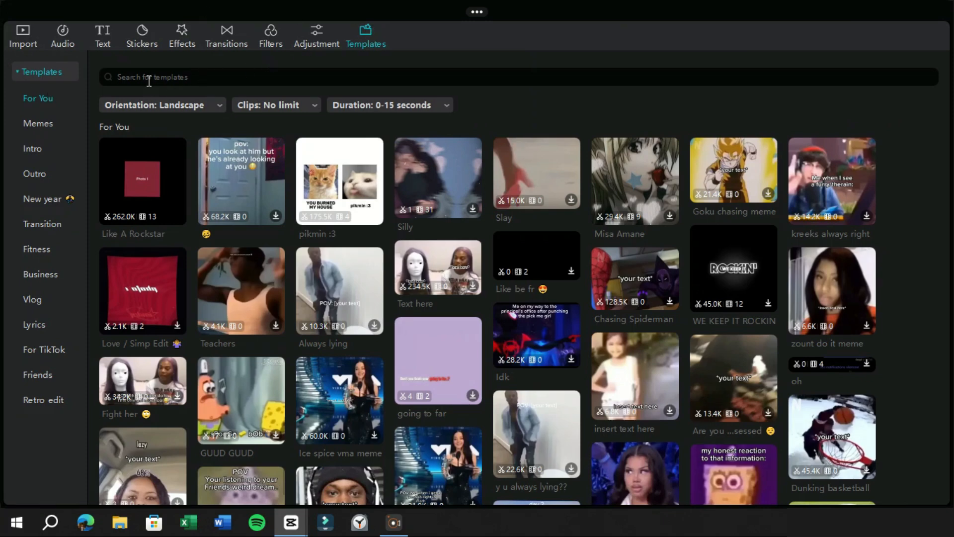
{"action": "mouse_move", "coordinate": [175, 84]}
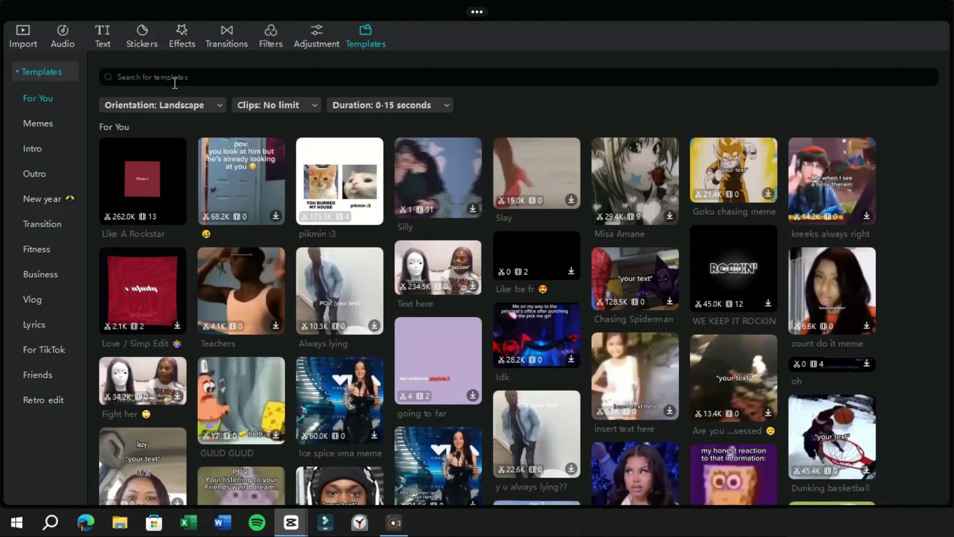
{"action": "mouse_move", "coordinate": [172, 123]}
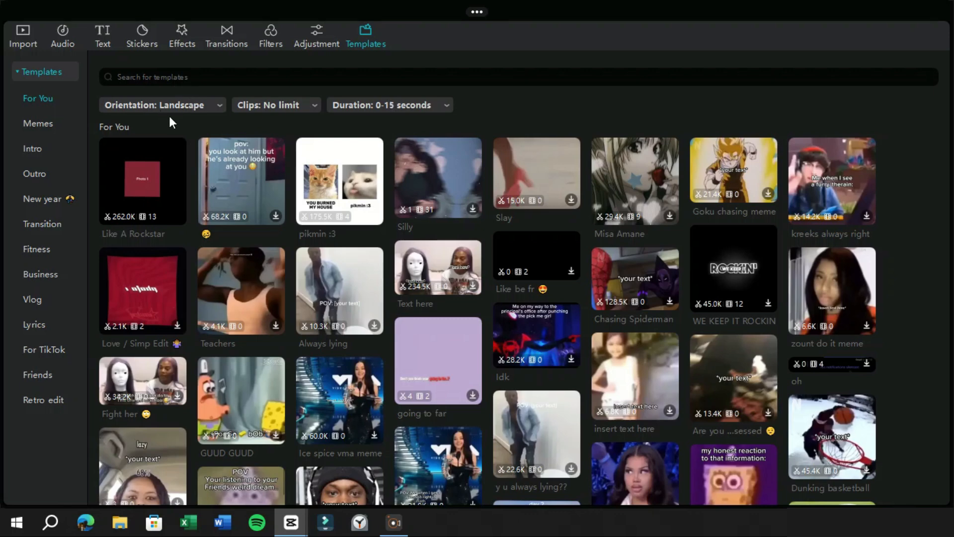
{"action": "left_click", "coordinate": [161, 104]}
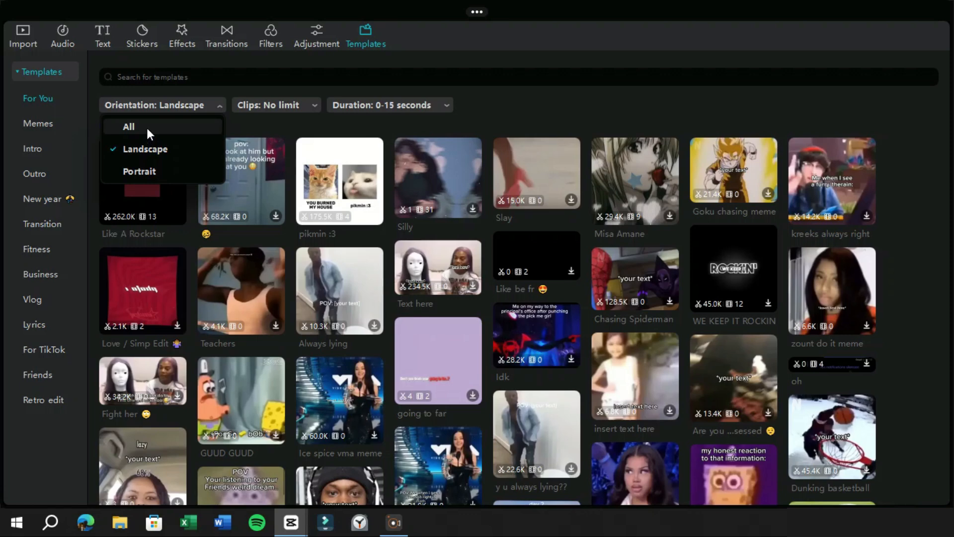
{"action": "left_click", "coordinate": [128, 126]}
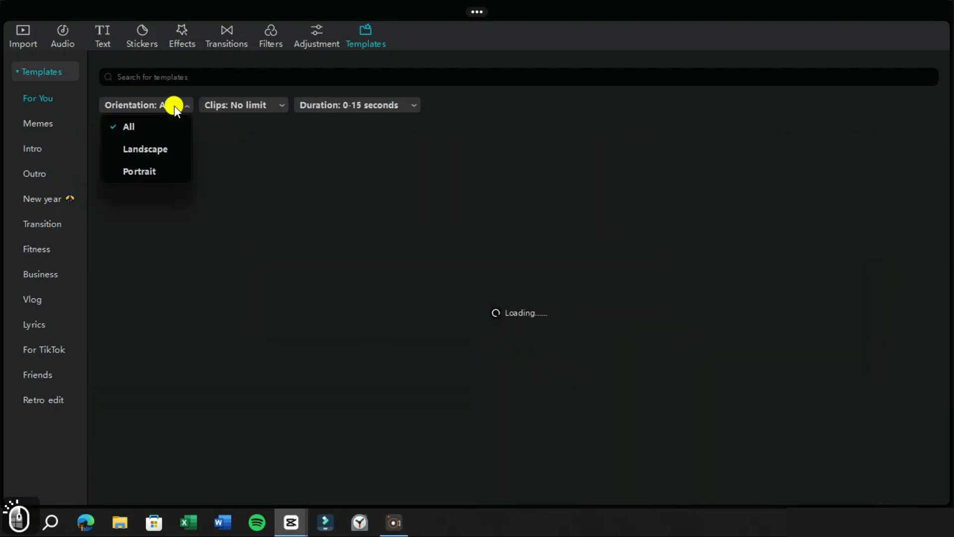
{"action": "left_click", "coordinate": [145, 148]}
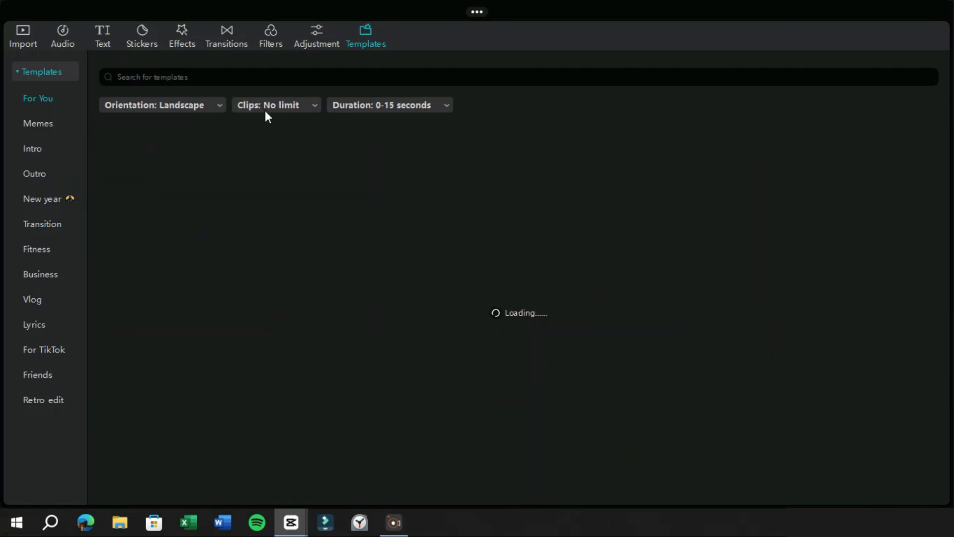
Review the Clips and Duration filters, keeping No limit clips and 0–15 seconds
{"action": "left_click", "coordinate": [270, 104]}
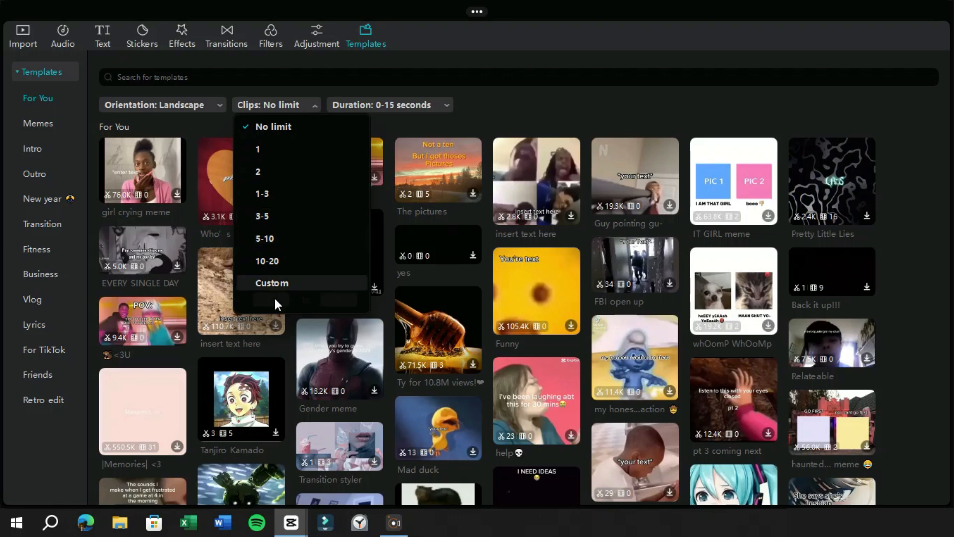
{"action": "mouse_move", "coordinate": [322, 308]}
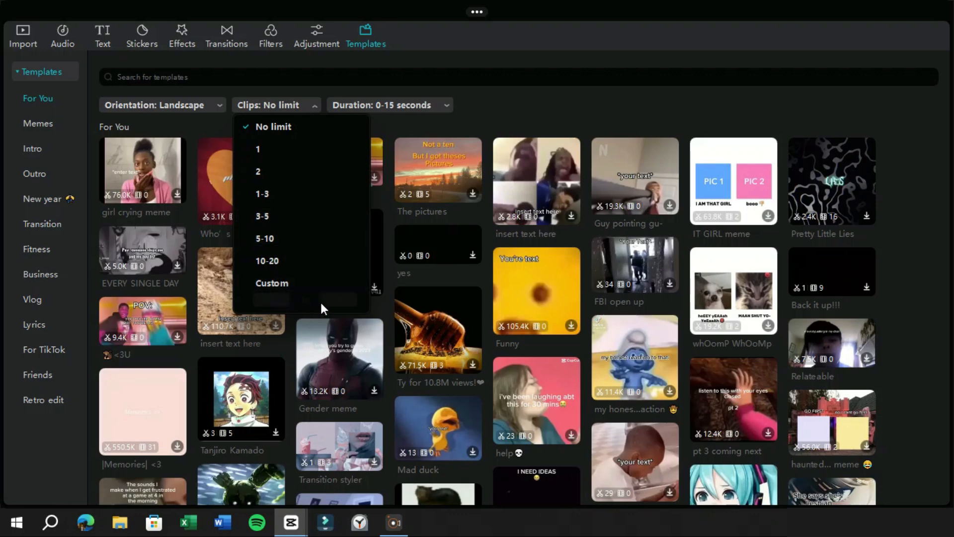
{"action": "left_click", "coordinate": [389, 104]}
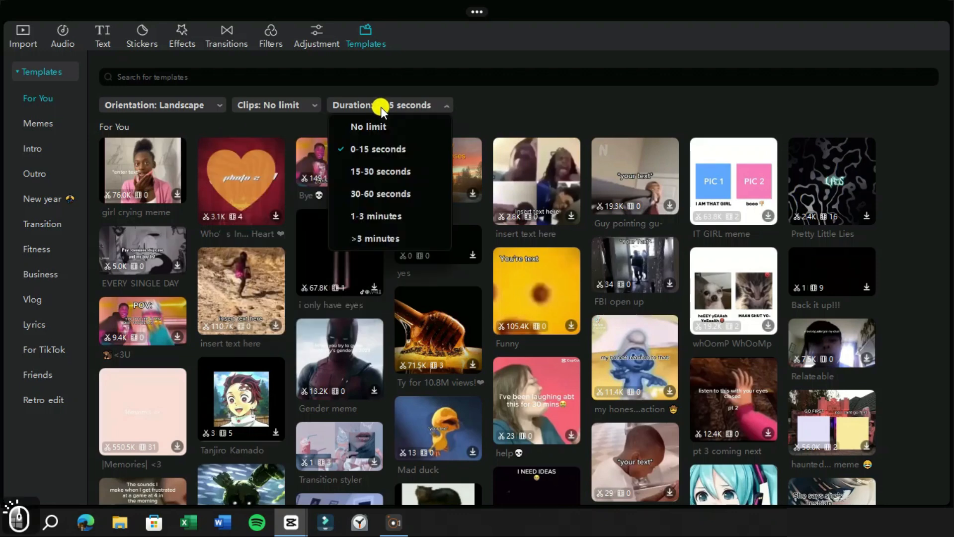
{"action": "mouse_move", "coordinate": [381, 171]}
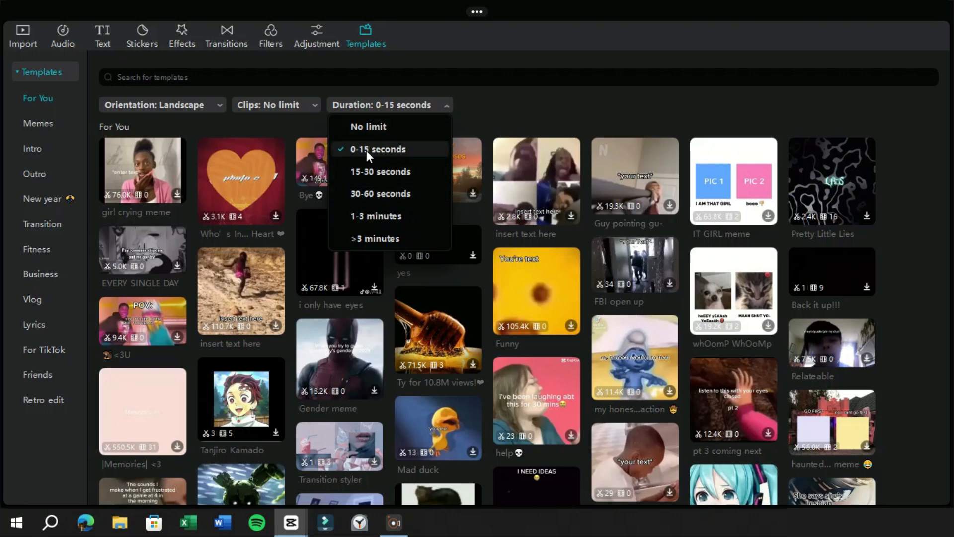
{"action": "left_click", "coordinate": [376, 149]}
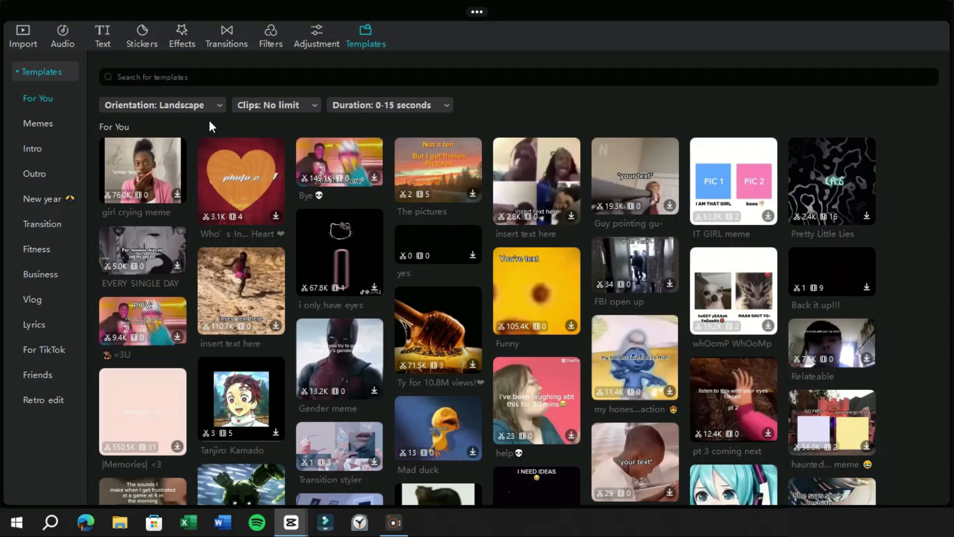
{"action": "mouse_move", "coordinate": [27, 311]}
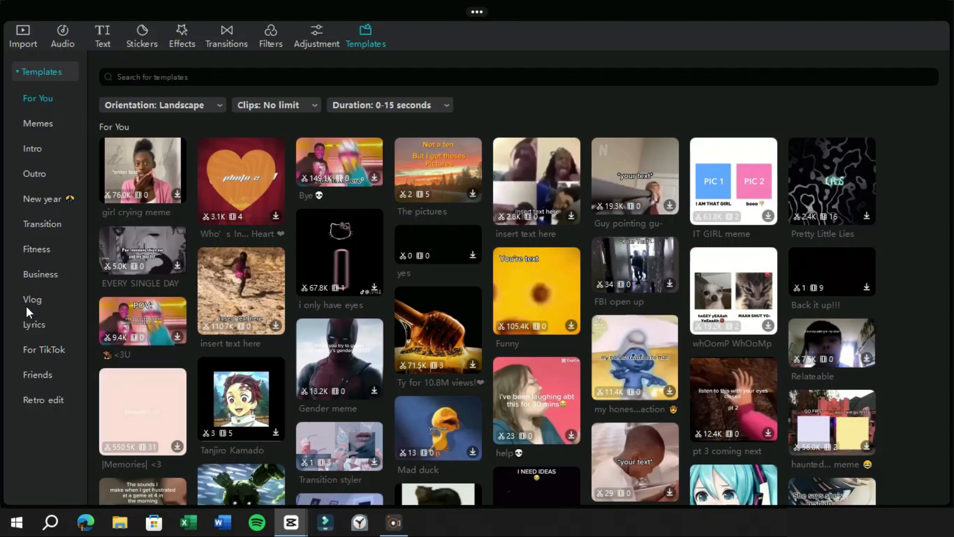
{"action": "mouse_move", "coordinate": [18, 173]}
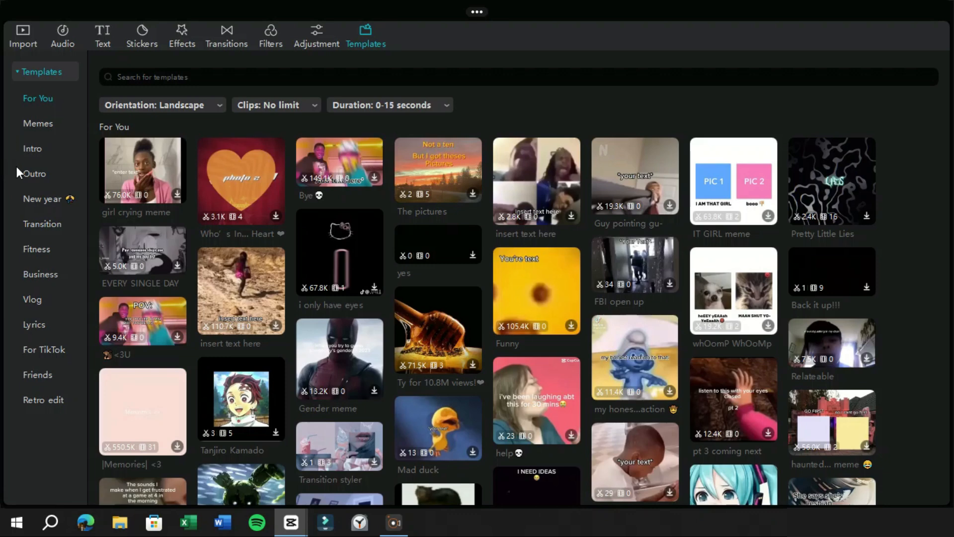
{"action": "mouse_move", "coordinate": [118, 108]}
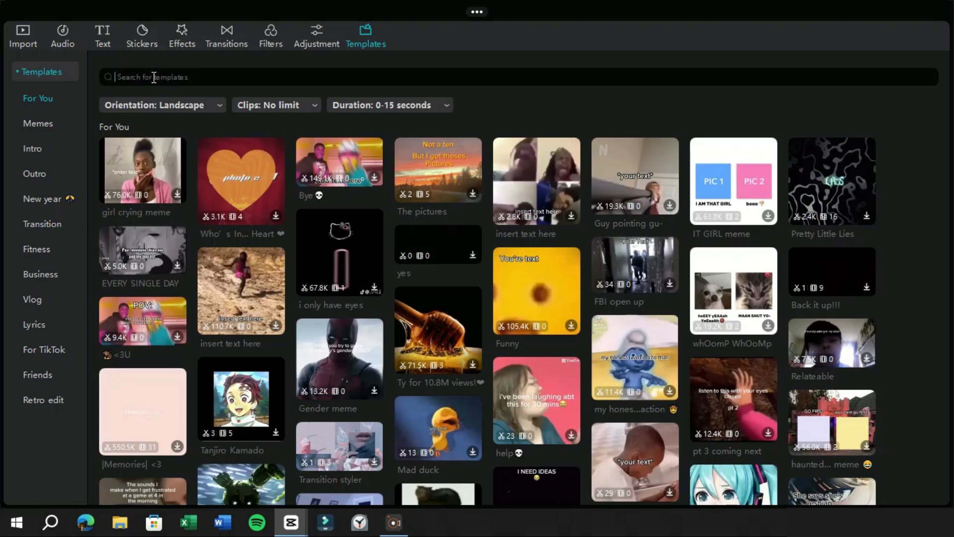
Search 'gaming intro for youtube' again and scroll through the filtered landscape results
{"action": "type", "text": "gaming intro"}
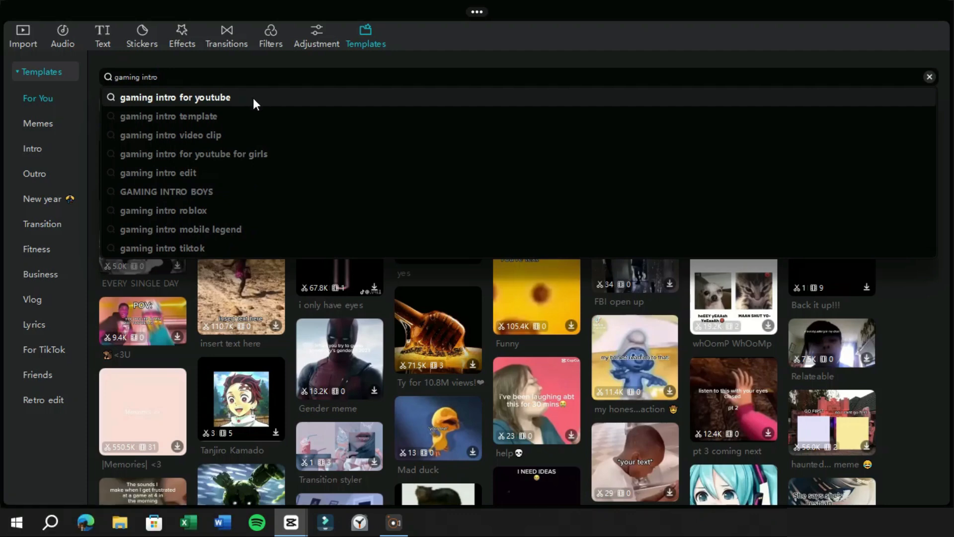
{"action": "left_click", "coordinate": [177, 96]}
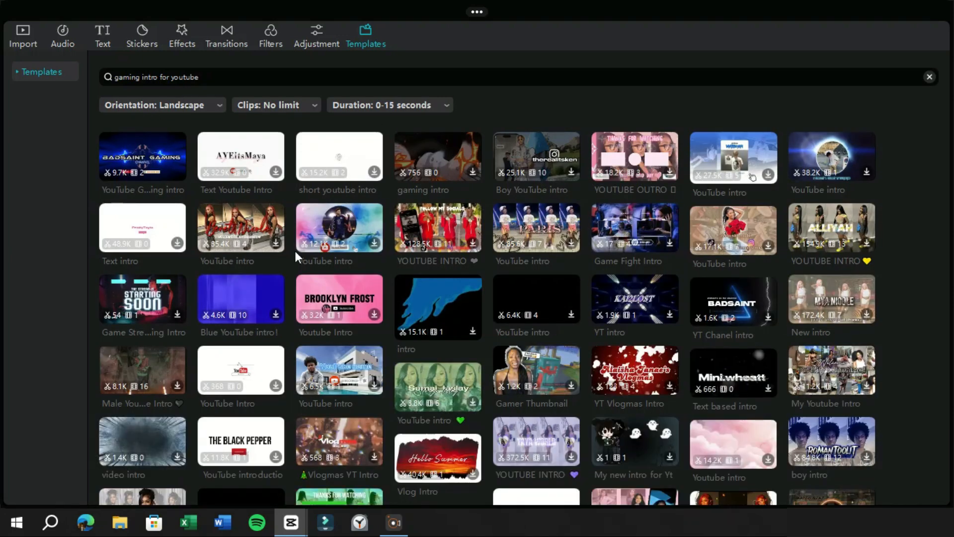
{"action": "mouse_move", "coordinate": [322, 125]}
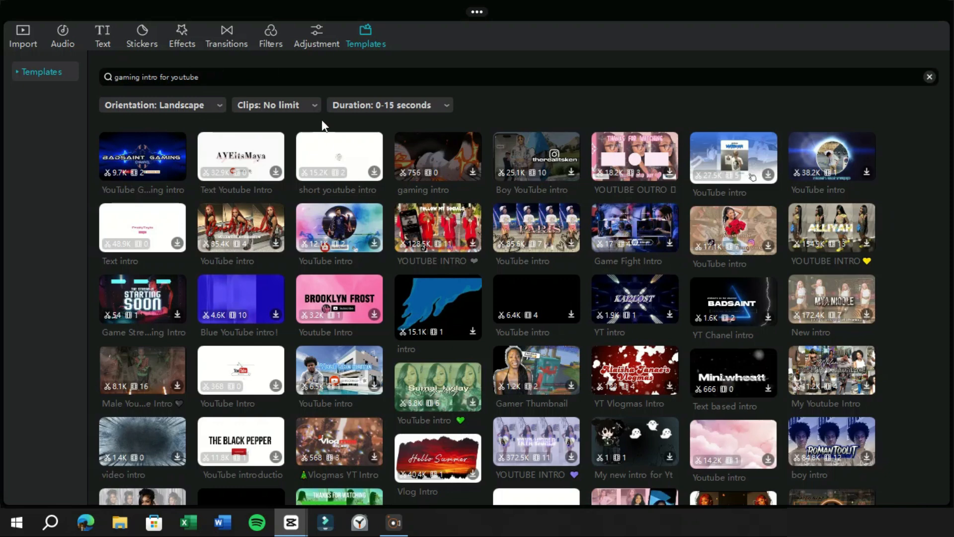
{"action": "mouse_move", "coordinate": [142, 156]}
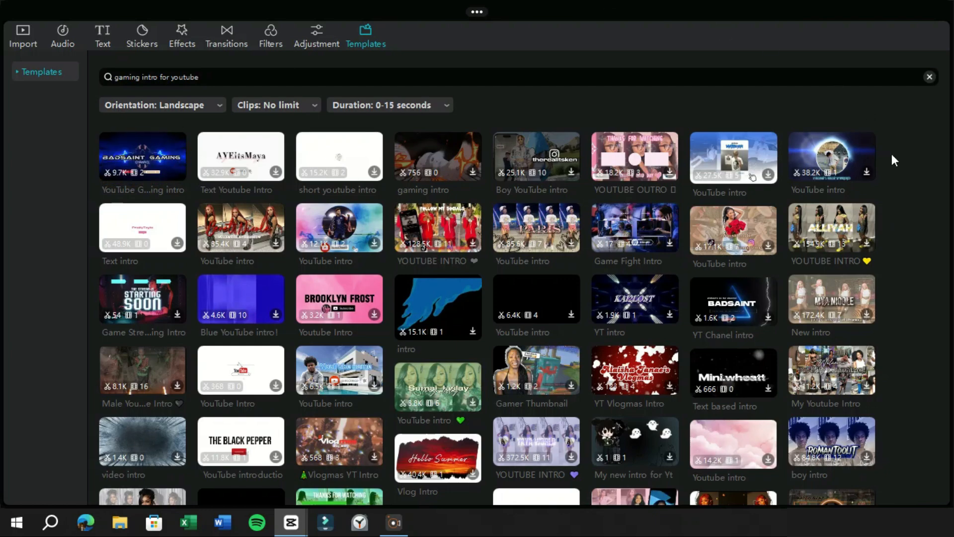
{"action": "scroll", "scroll_direction": "down", "scroll_amount": 3}
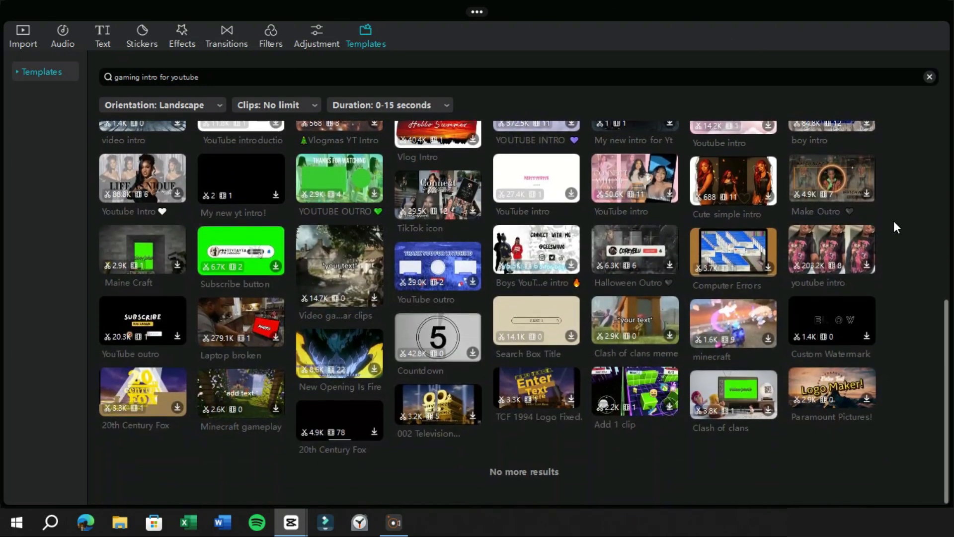
{"action": "mouse_move", "coordinate": [635, 252]}
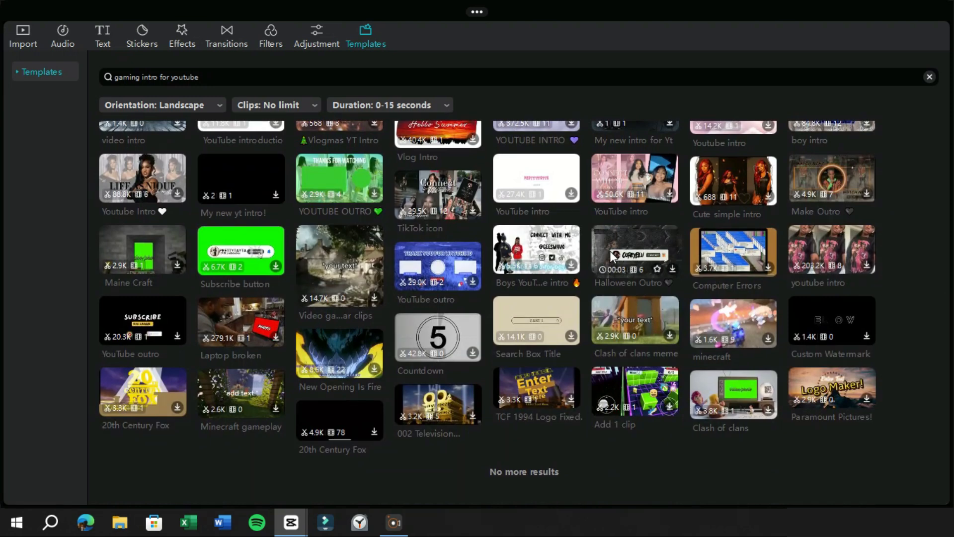
{"action": "scroll", "scroll_direction": "up", "scroll_amount": 3}
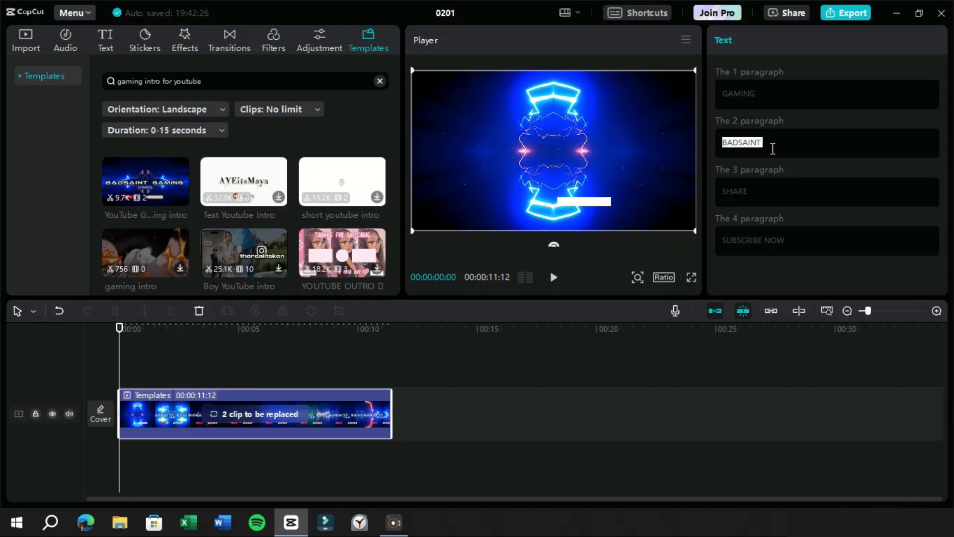
Replace the template's text paragraphs with 'Free Fire' and 'Classics'
{"action": "type", "text": "Free"}
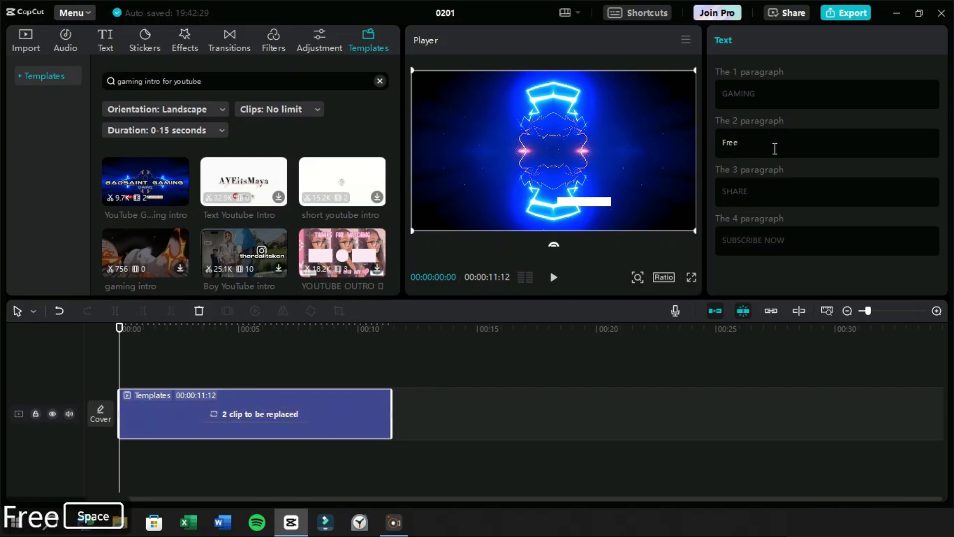
{"action": "type", "text": "Fire"}
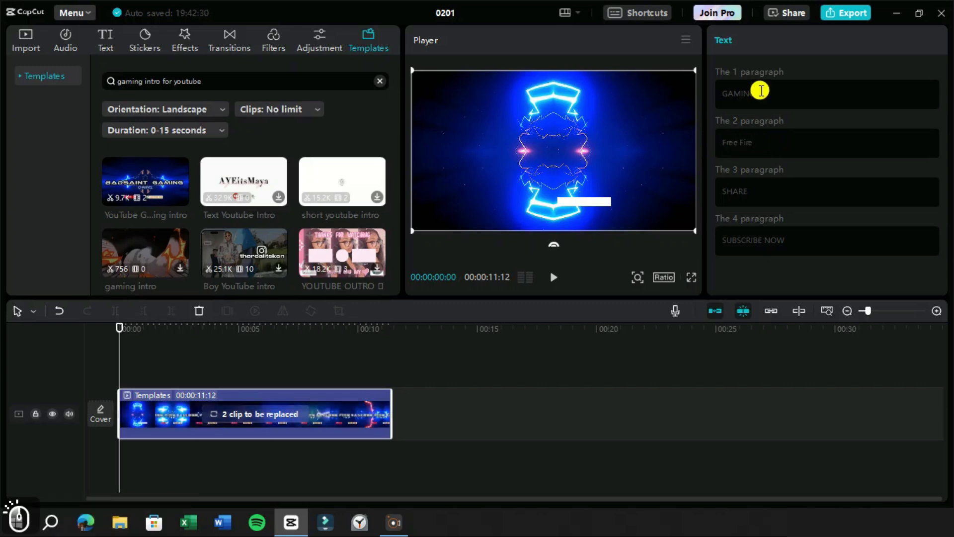
{"action": "type", "text": "Class"}
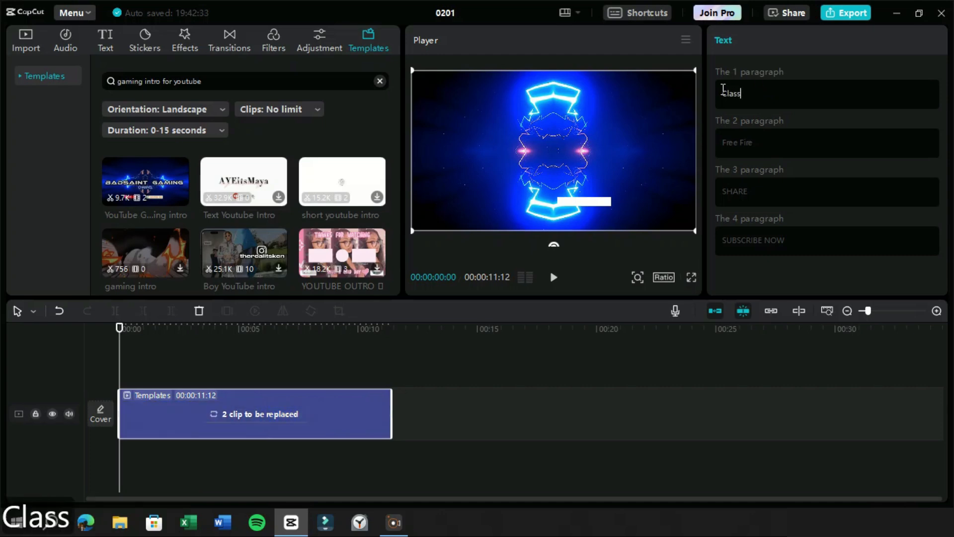
{"action": "type", "text": "ics"}
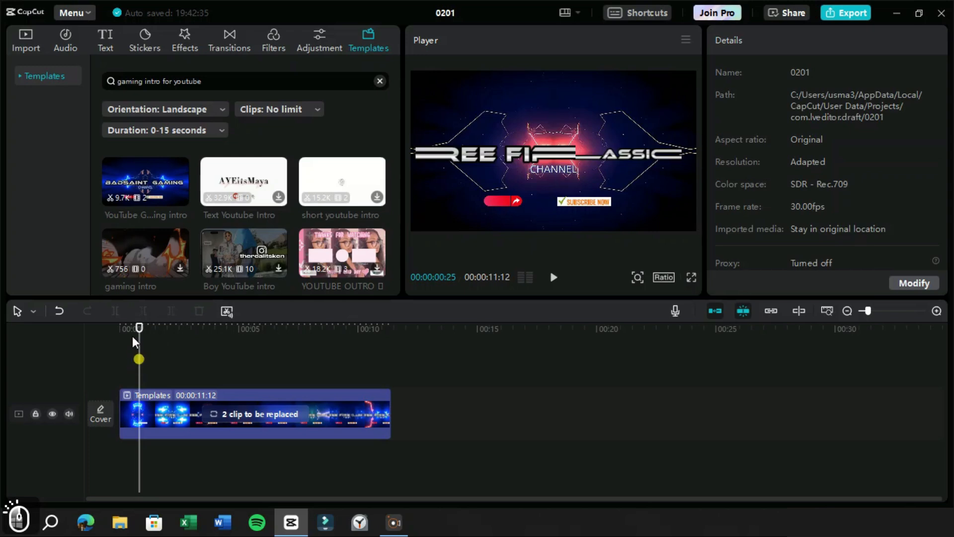
{"action": "key", "text": "space"}
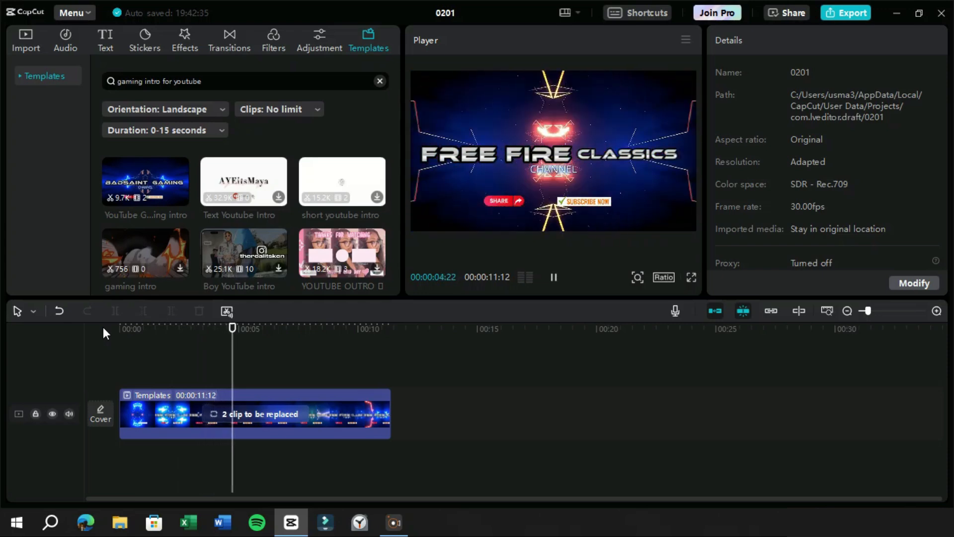
{"action": "left_click", "coordinate": [553, 278]}
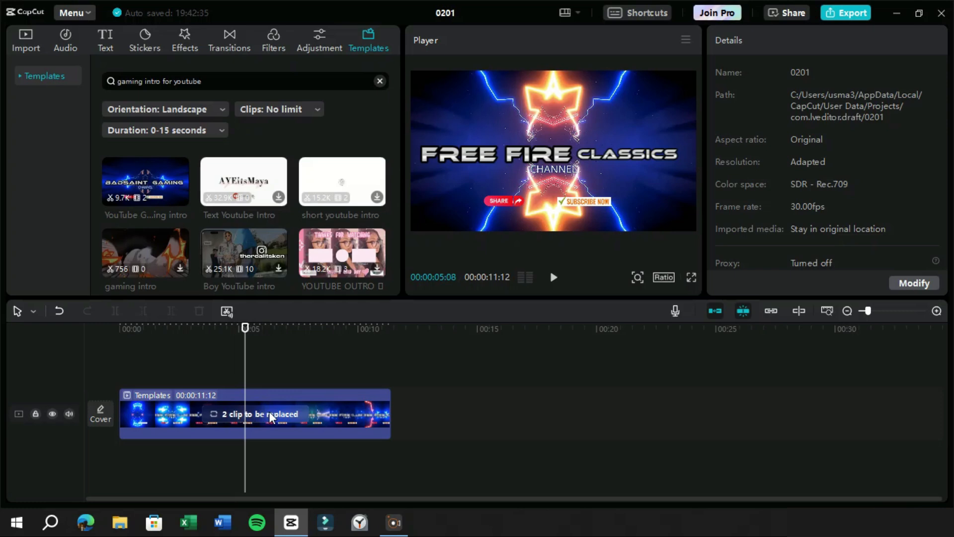
{"action": "mouse_move", "coordinate": [593, 77]}
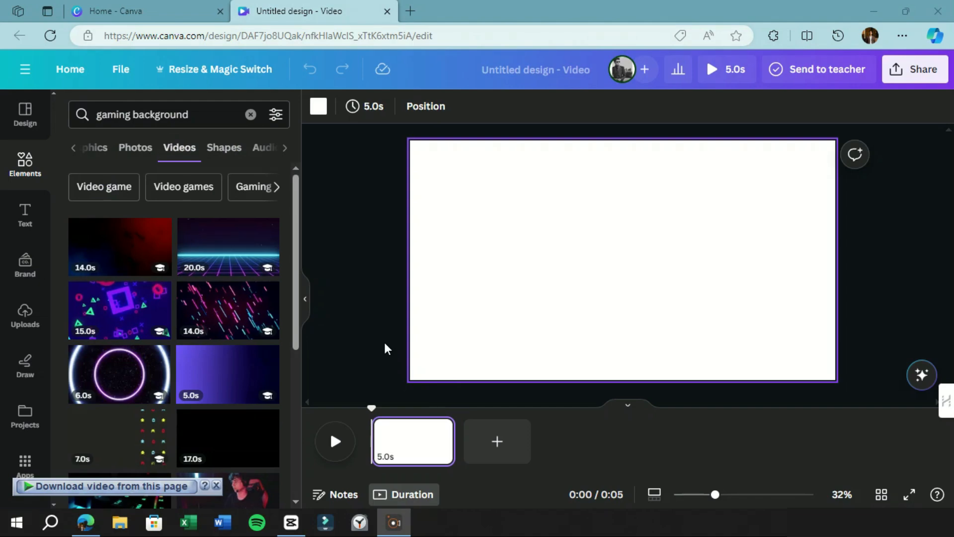
{"action": "mouse_move", "coordinate": [367, 205]}
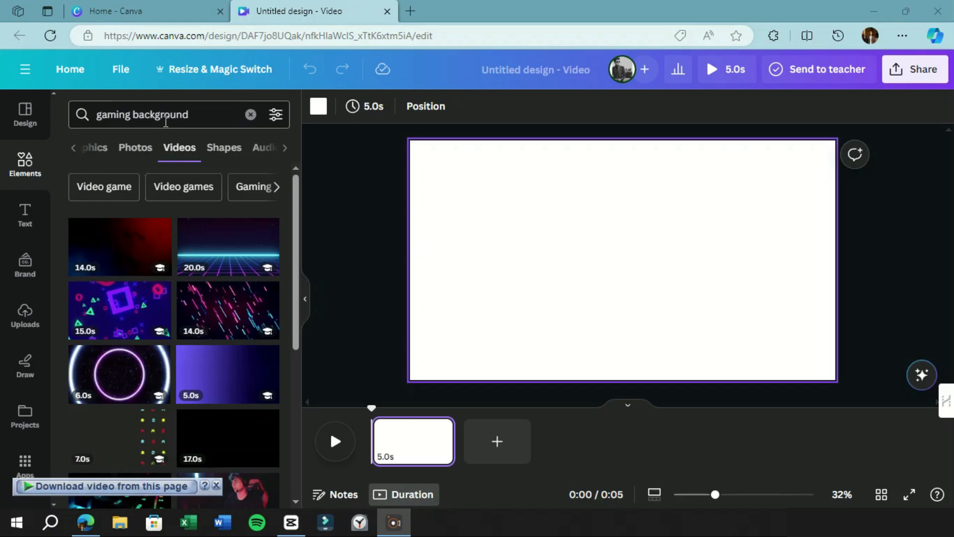
Scroll through Canva's gaming background video results
{"action": "scroll", "scroll_direction": "down", "scroll_amount": 3}
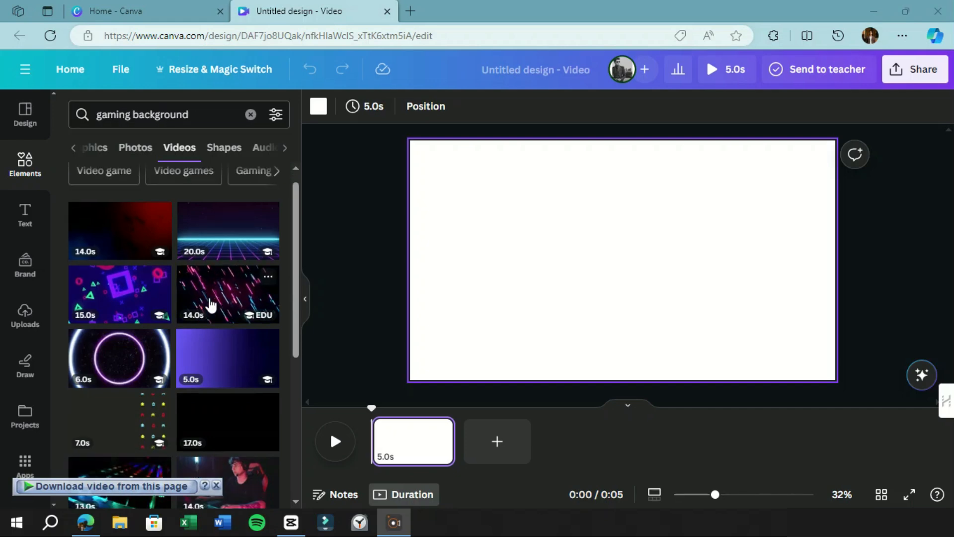
{"action": "scroll", "scroll_direction": "down", "scroll_amount": 3}
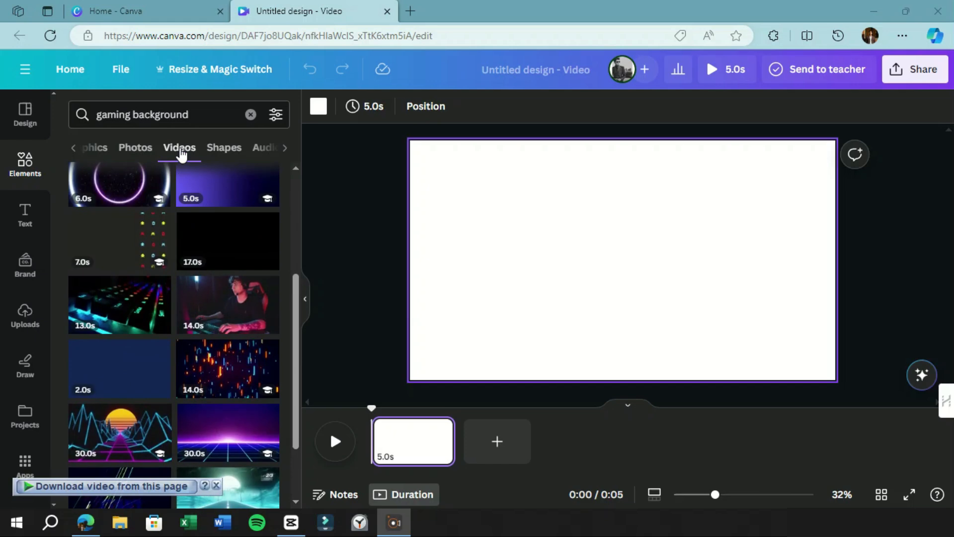
{"action": "scroll", "scroll_direction": "down", "scroll_amount": 3}
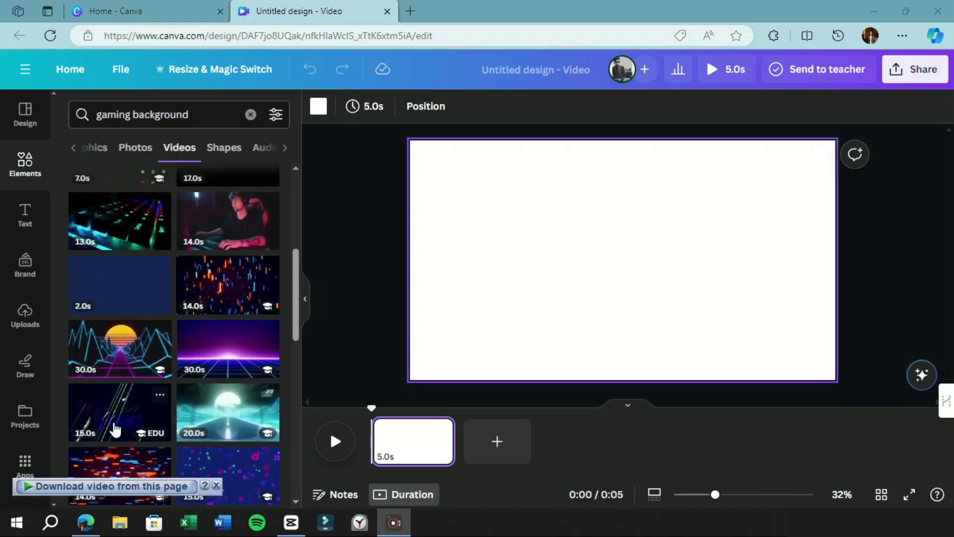
{"action": "mouse_move", "coordinate": [209, 351]}
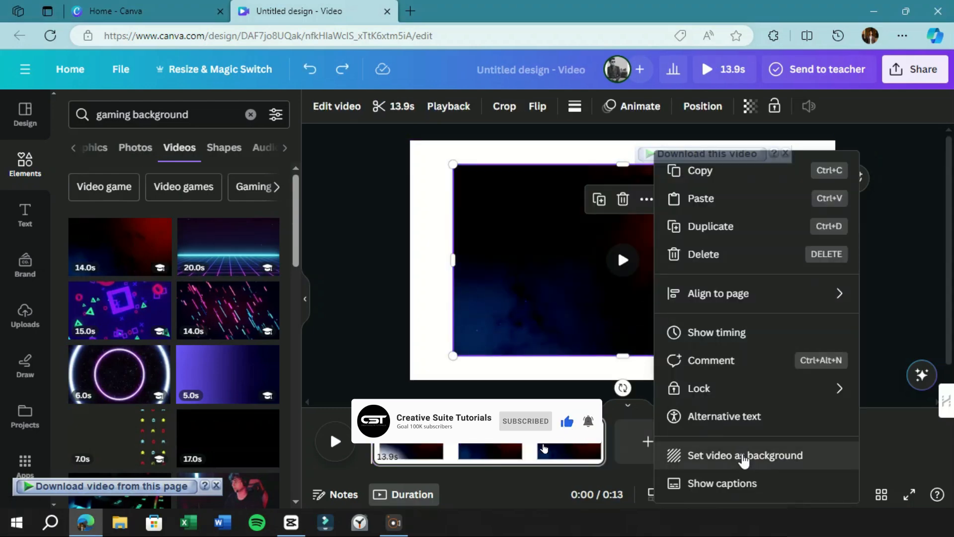
Set the dark red-and-blue gaming video as the page background and bring up sharing options
{"action": "left_click", "coordinate": [747, 455]}
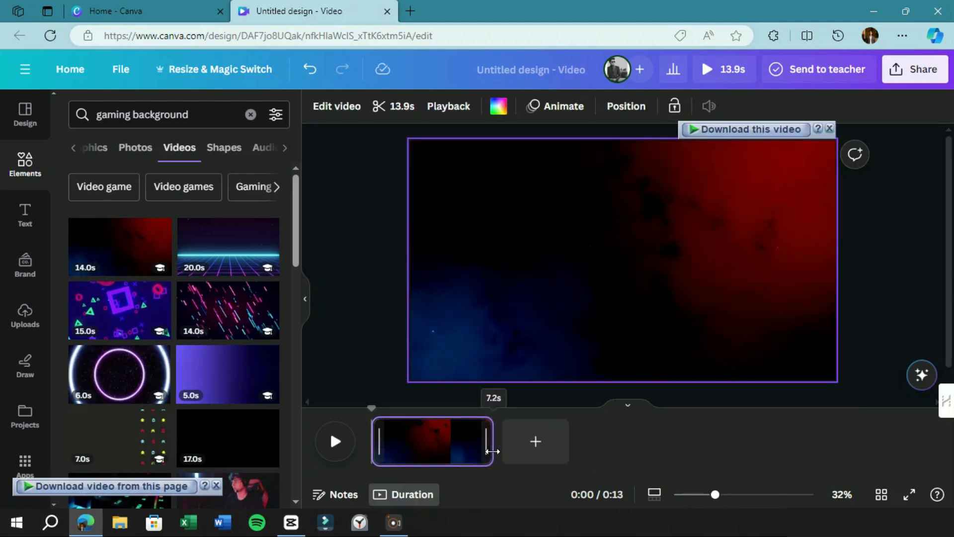
{"action": "left_click", "coordinate": [922, 68]}
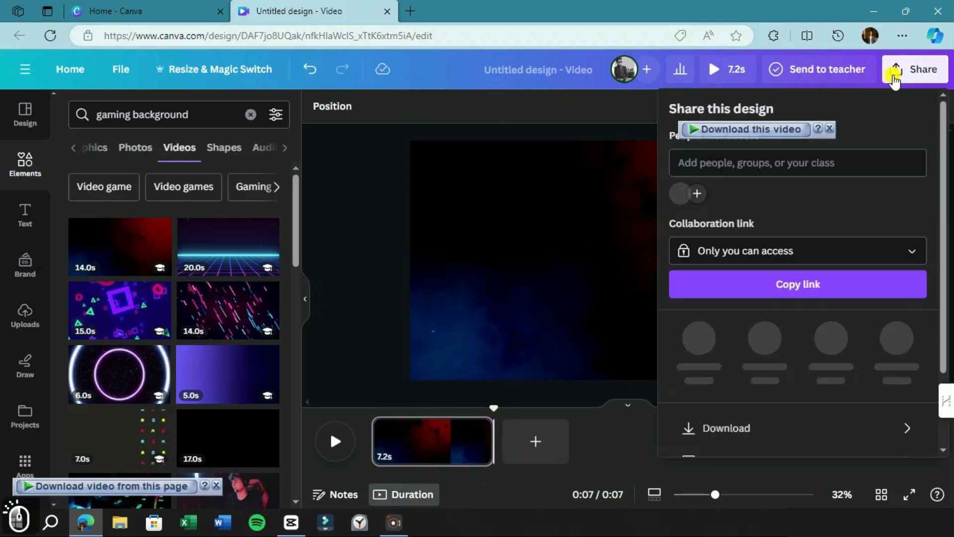
Download the background design as a 1080p MP4 video
{"action": "left_click", "coordinate": [725, 427]}
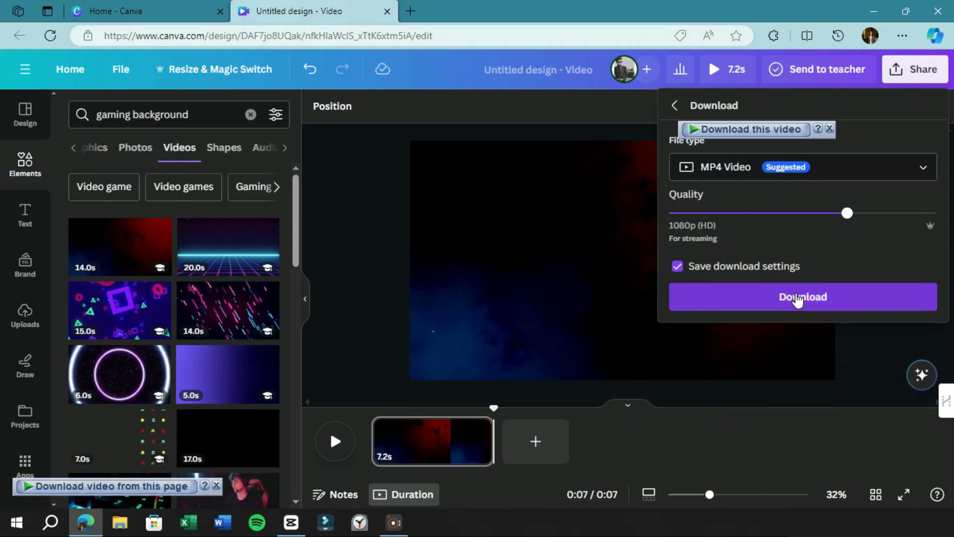
{"action": "left_click", "coordinate": [802, 297]}
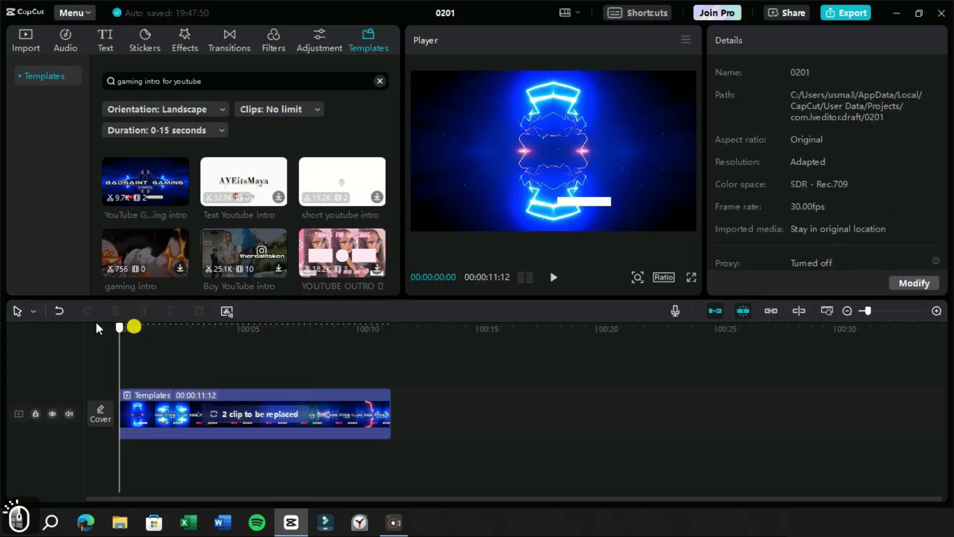
Play back the FREE FIRE CLASSICS CHANNEL intro and bring up its export settings
{"action": "left_click", "coordinate": [552, 277]}
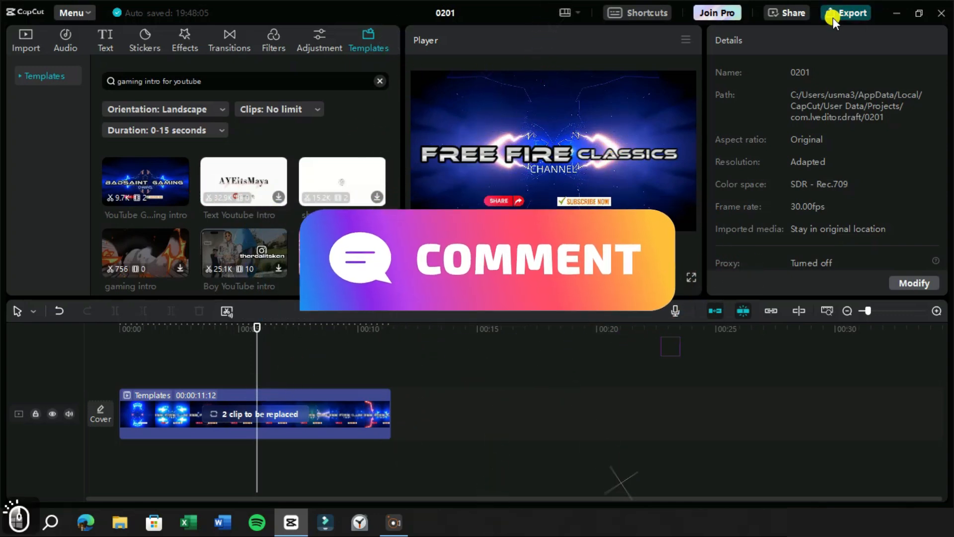
{"action": "left_click", "coordinate": [851, 12]}
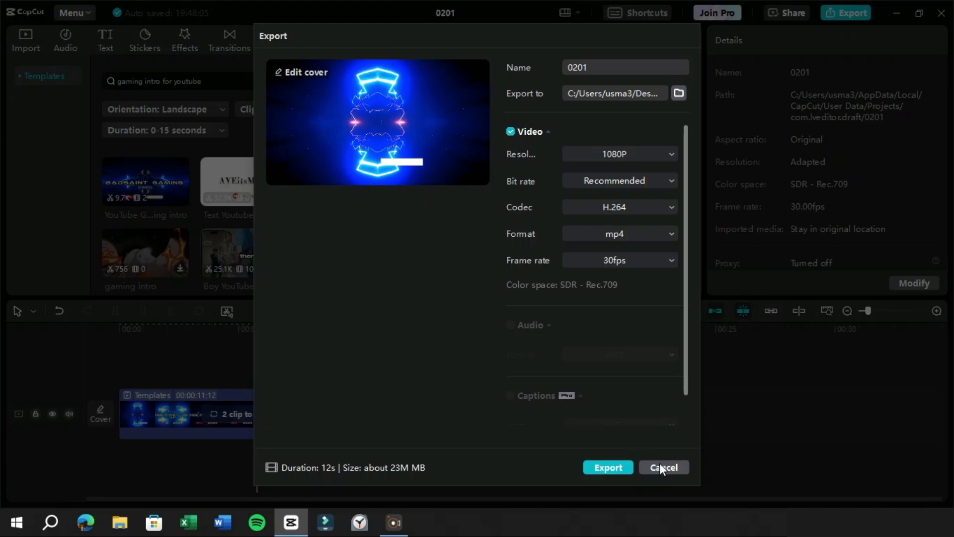
{"action": "left_click", "coordinate": [662, 467]}
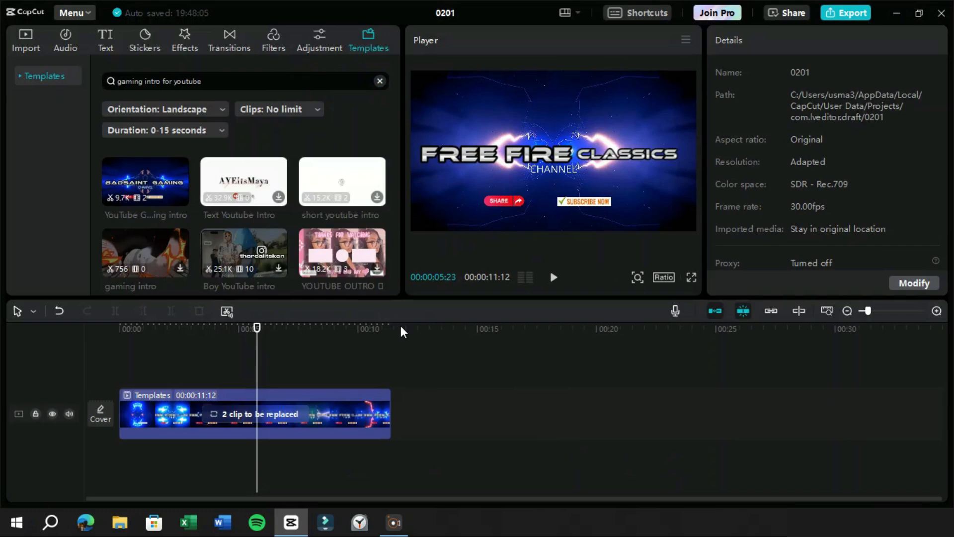
{"action": "mouse_move", "coordinate": [405, 333]}
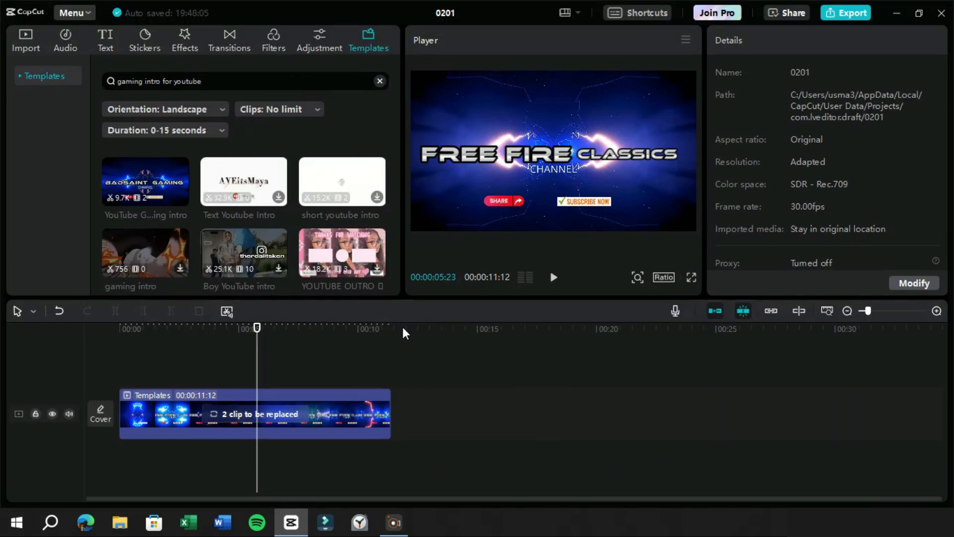